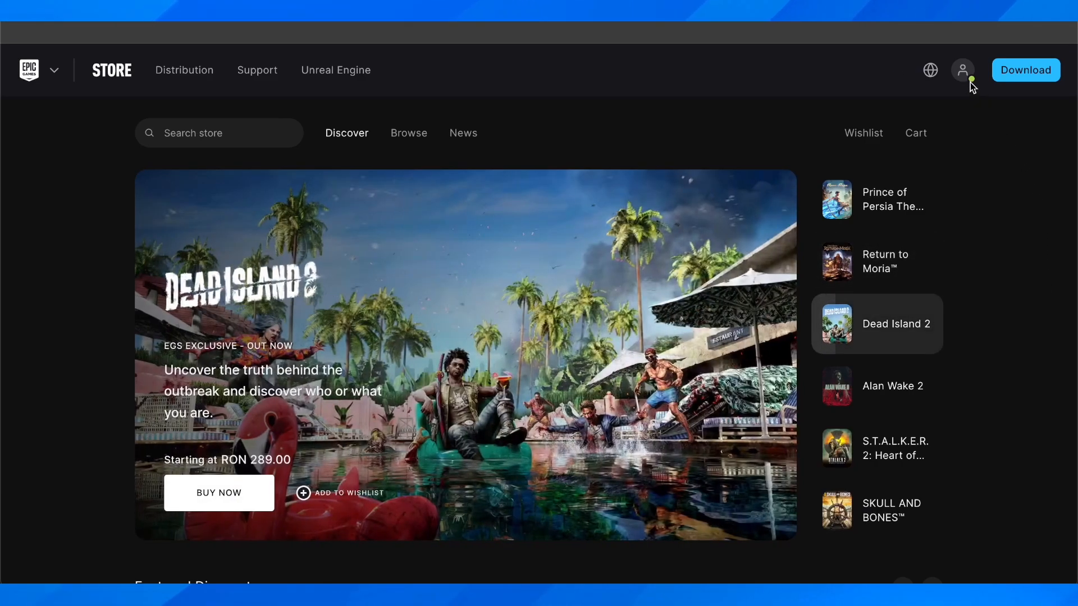
# - Go from the store front to the account settings page via the profile menu
pyautogui.click(962, 70)
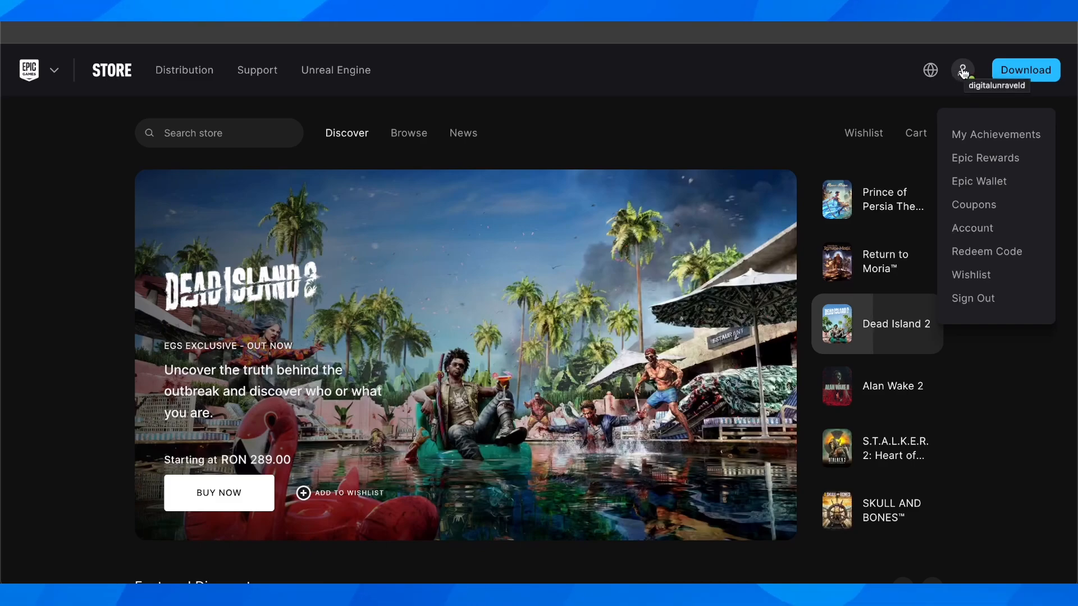
pyautogui.click(972, 228)
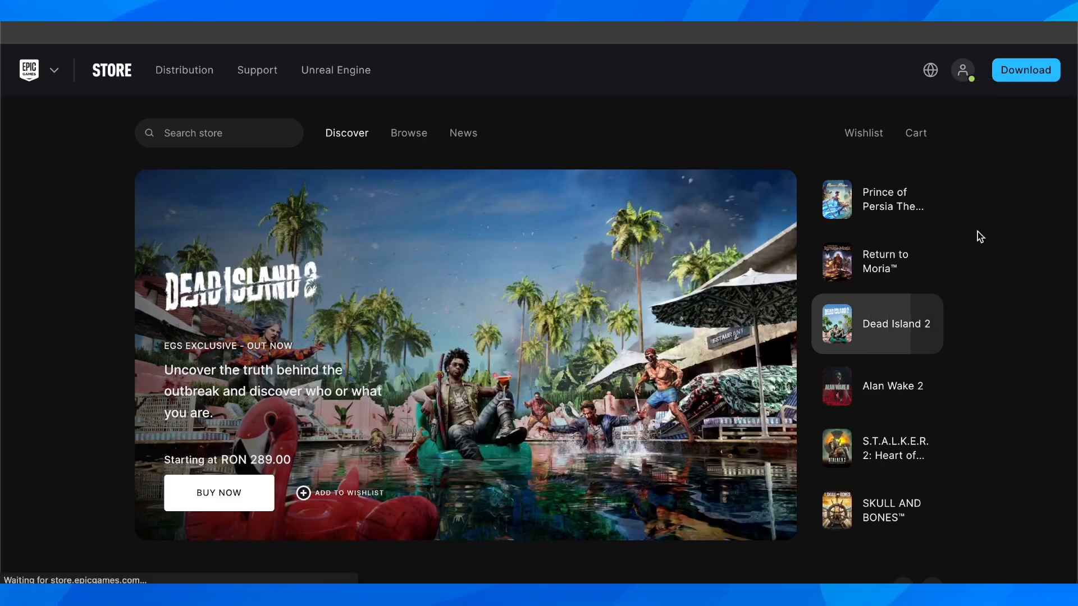
pyautogui.click(963, 70)
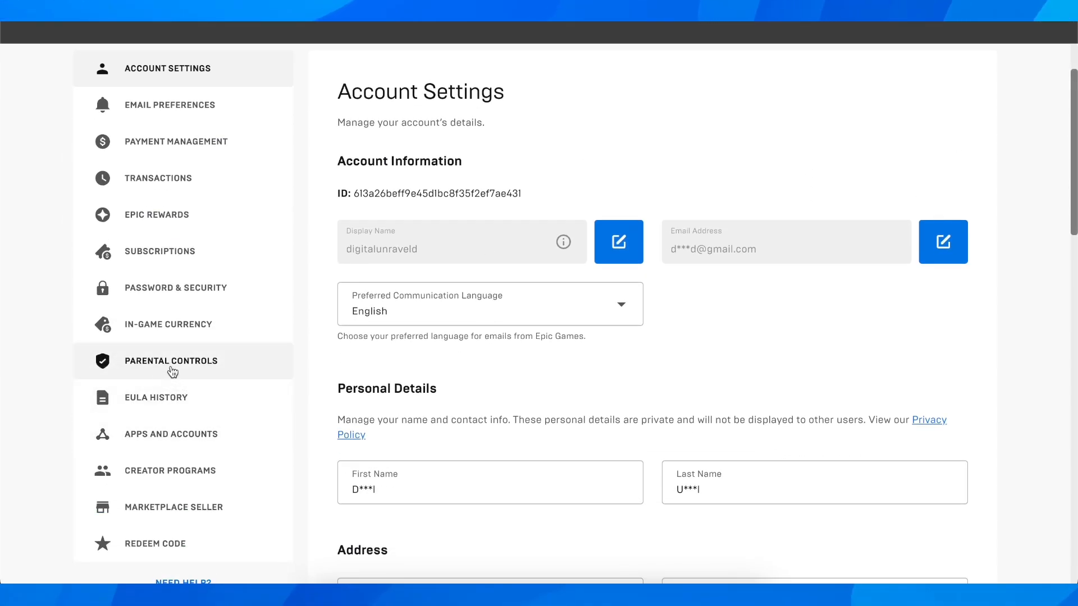
pyautogui.click(171, 360)
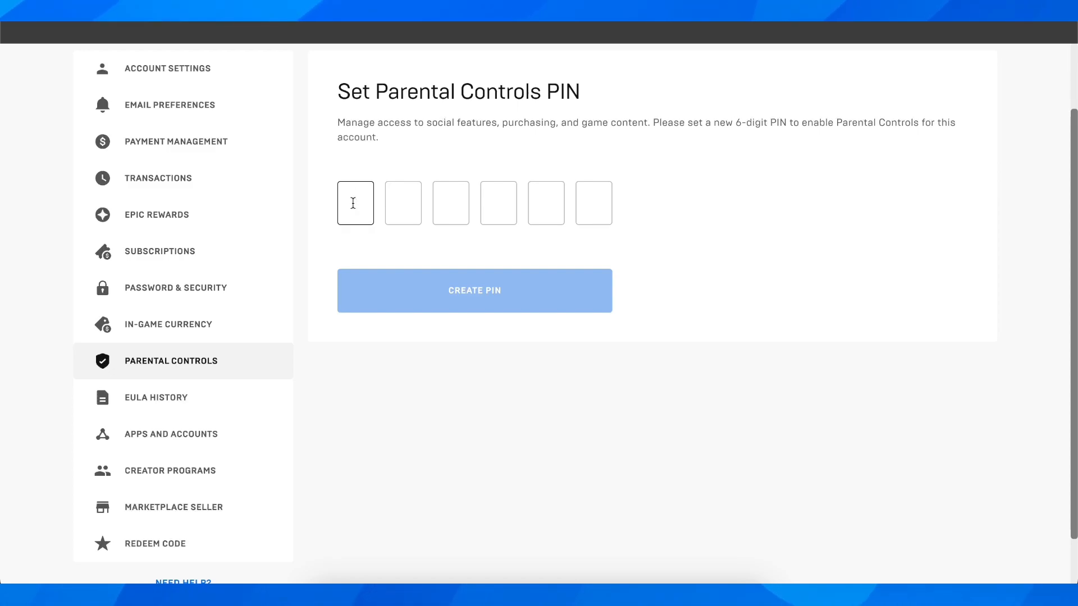
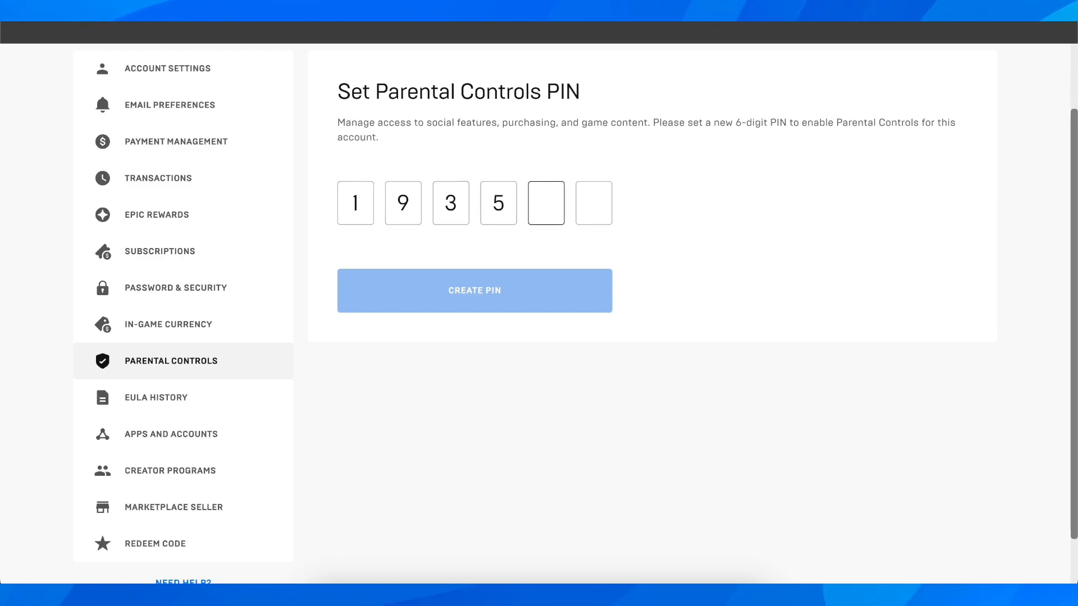
pyautogui.click(474, 290)
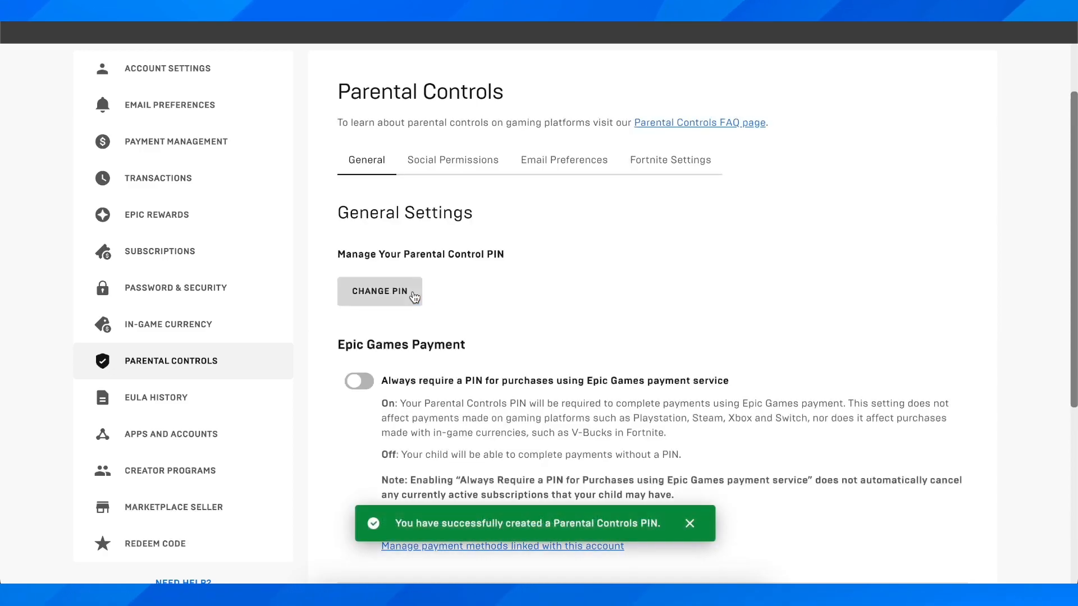
pyautogui.scroll(-3)
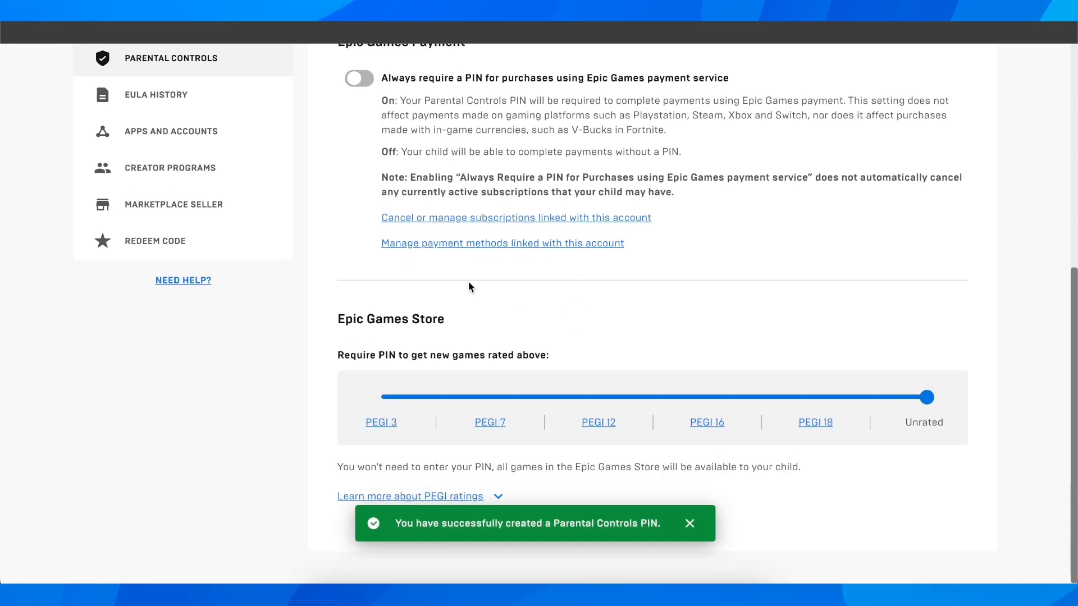
pyautogui.moveTo(944, 398); pyautogui.dragTo(816, 398)
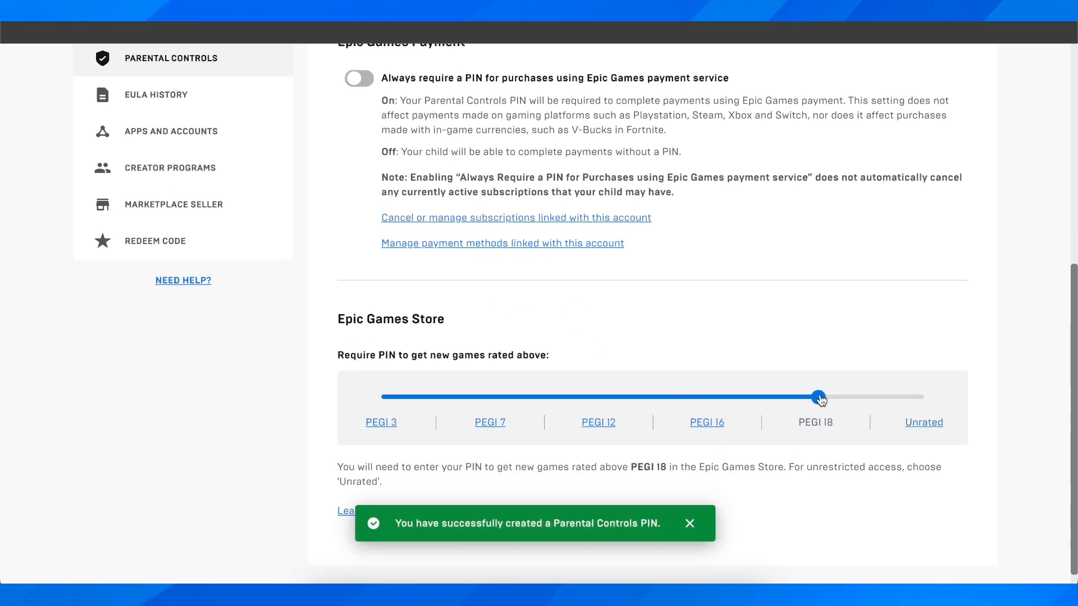
pyautogui.moveTo(818, 397); pyautogui.dragTo(924, 398)
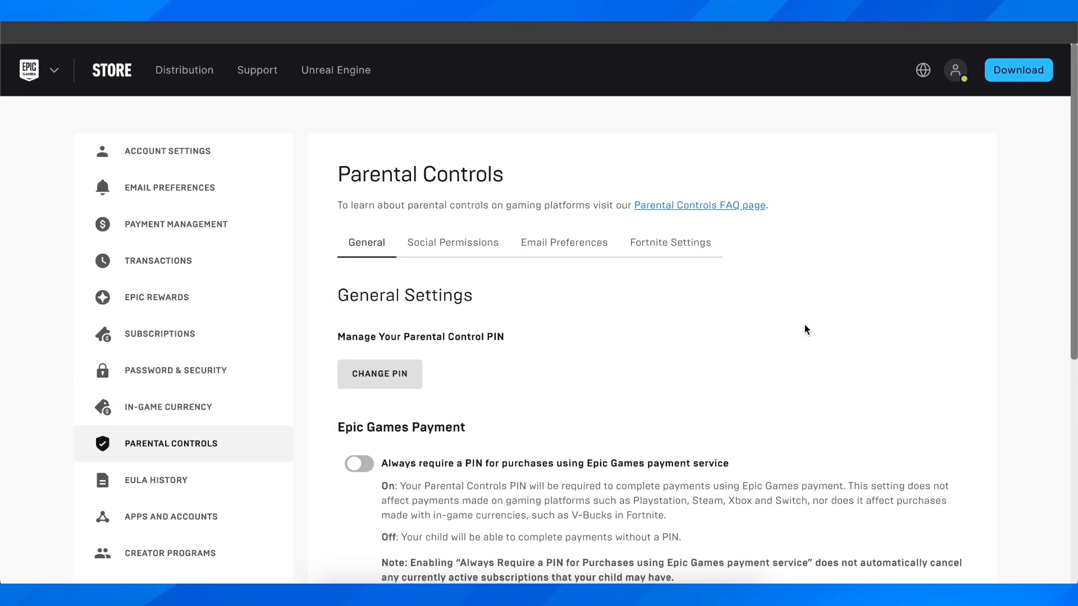
pyautogui.scroll(-3)
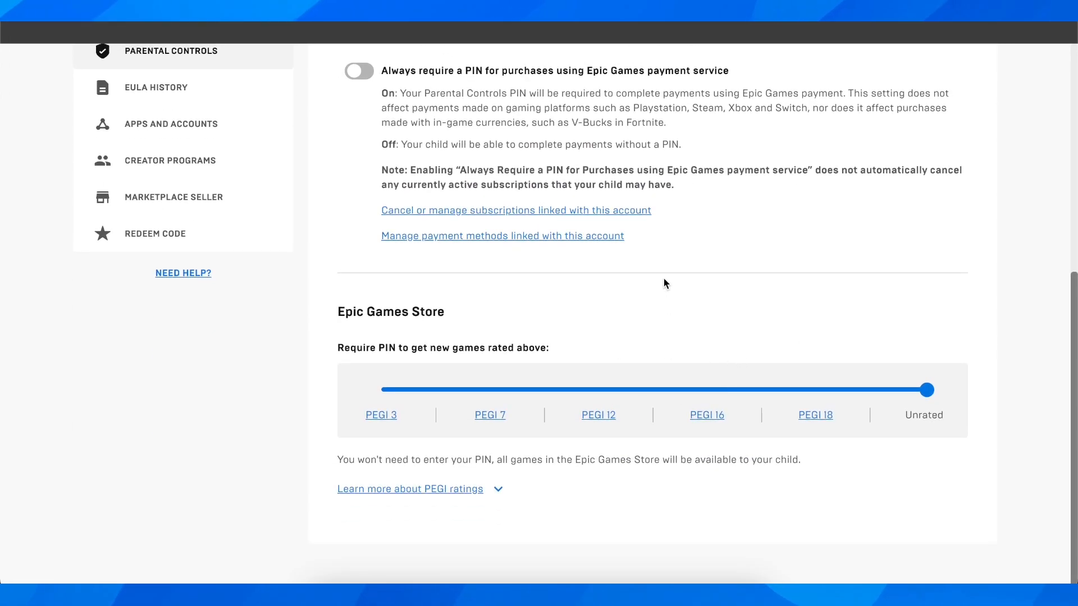